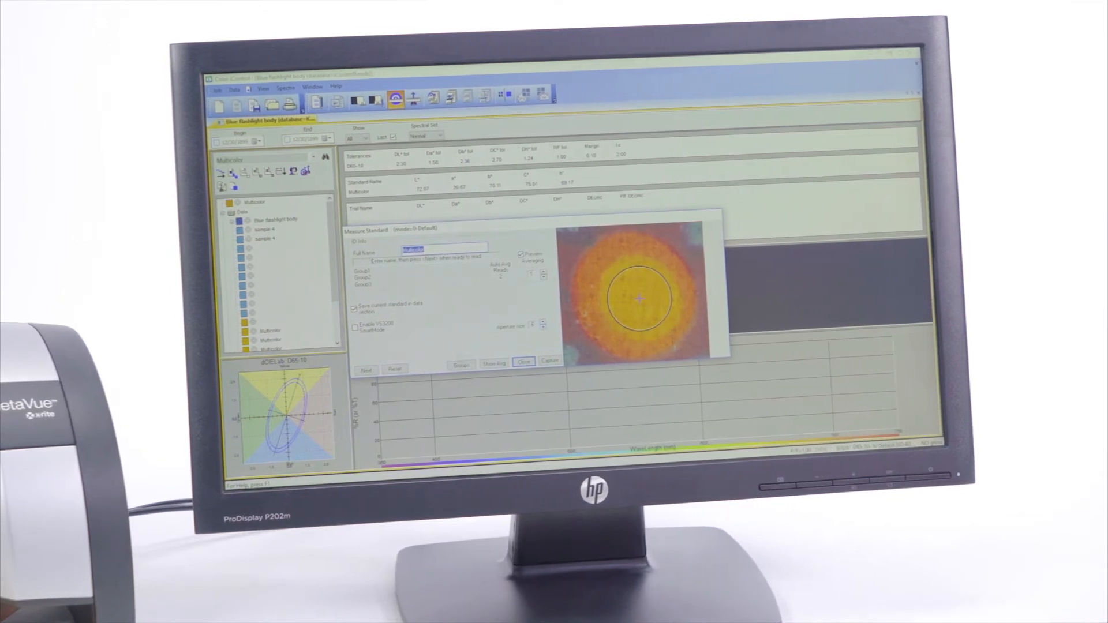
Measure the standard named Multicolor from the live camera preview of the sample.
left_click(366, 369)
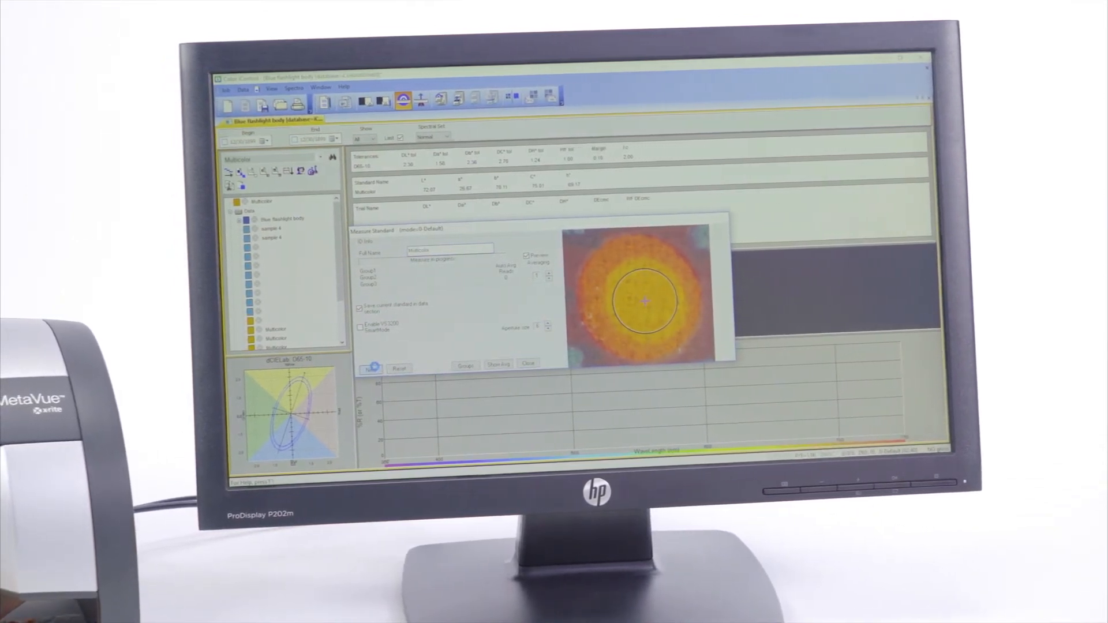